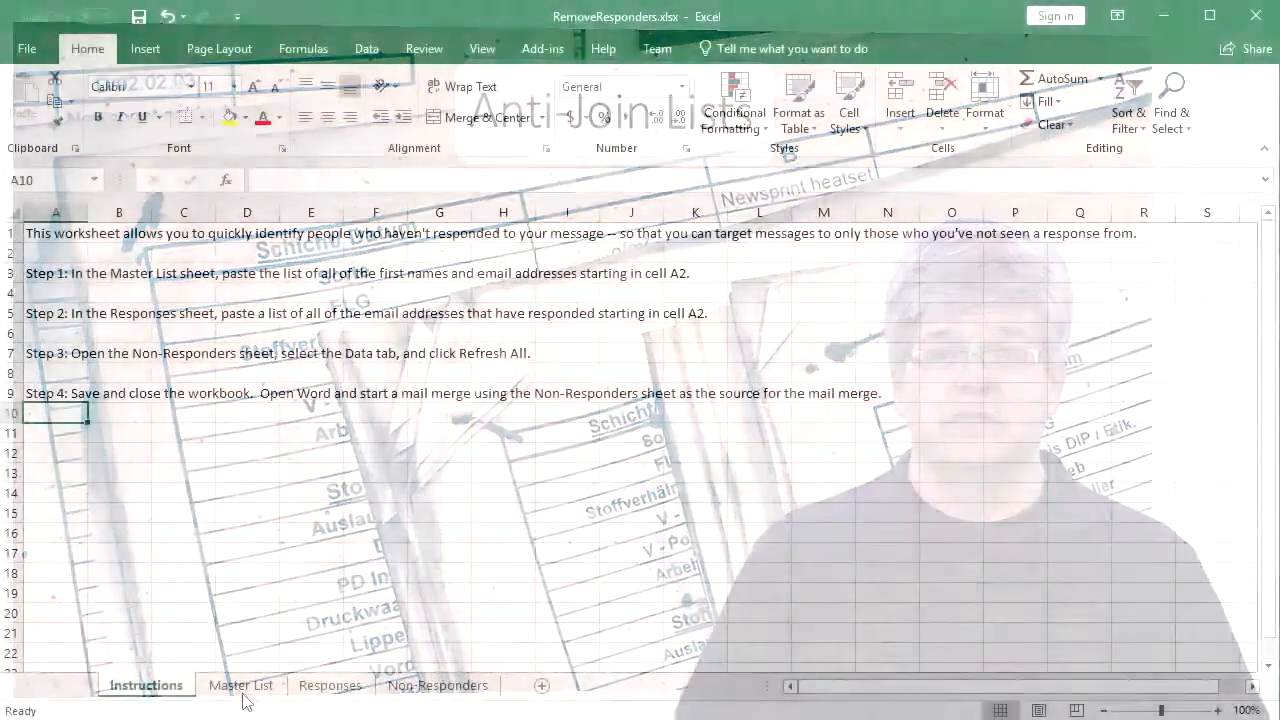
Switch to the Master List sheet to hold the pasted first names and email addresses at A2.
{"action": "left_click", "coordinate": [240, 684]}
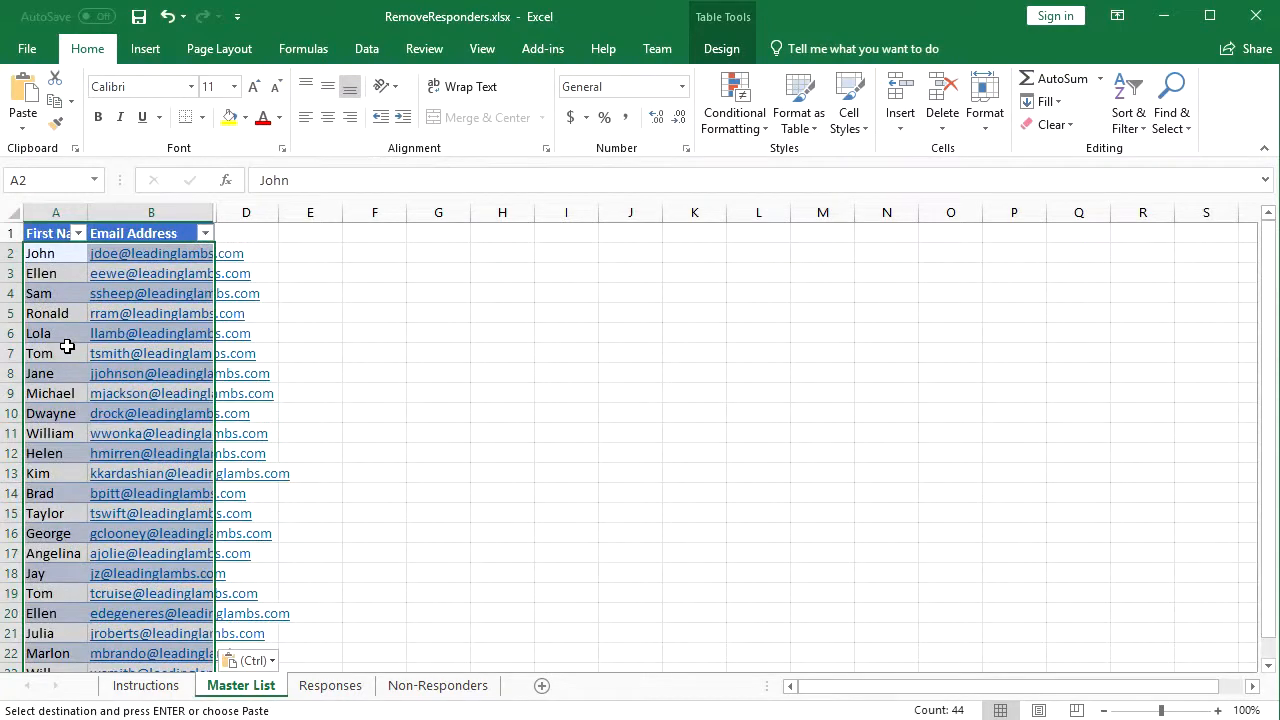
Copy the responded email addresses from survey-responder-export.xlsx into the Responses sheet at A2.
{"action": "left_click", "coordinate": [330, 684]}
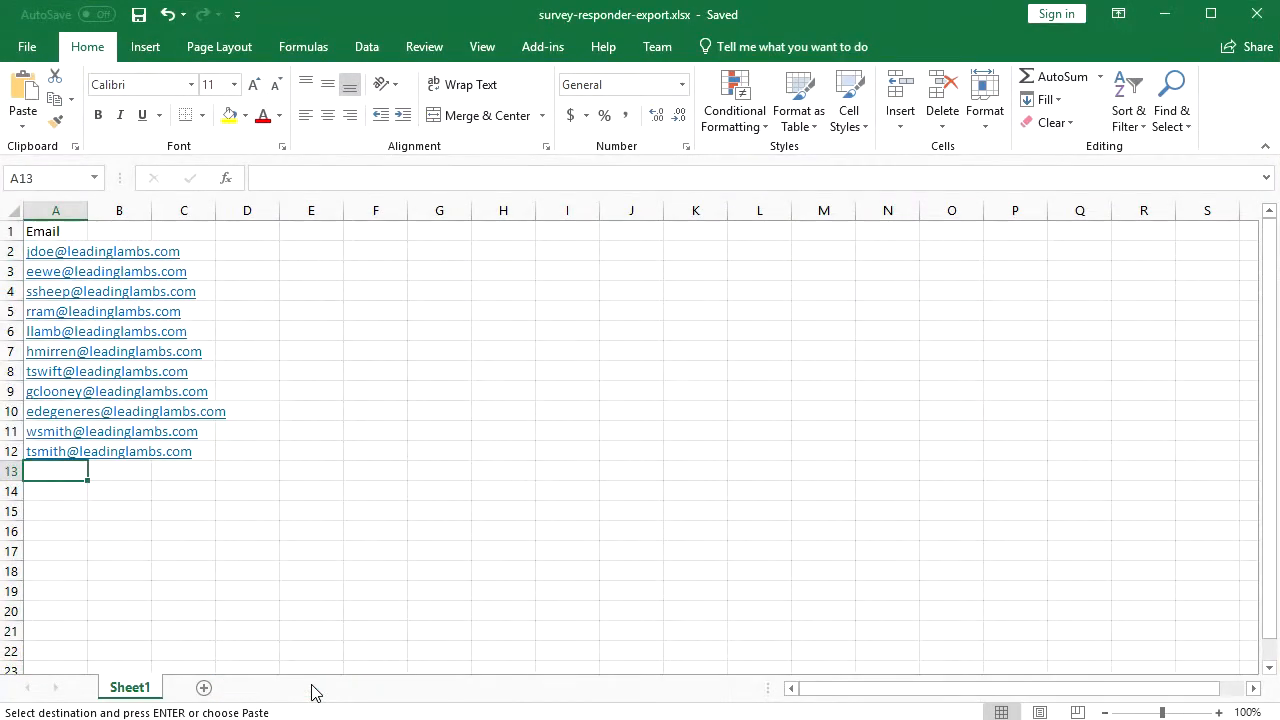
{"action": "left_click_drag", "start_coordinate": [56, 252], "coordinate": [56, 452]}
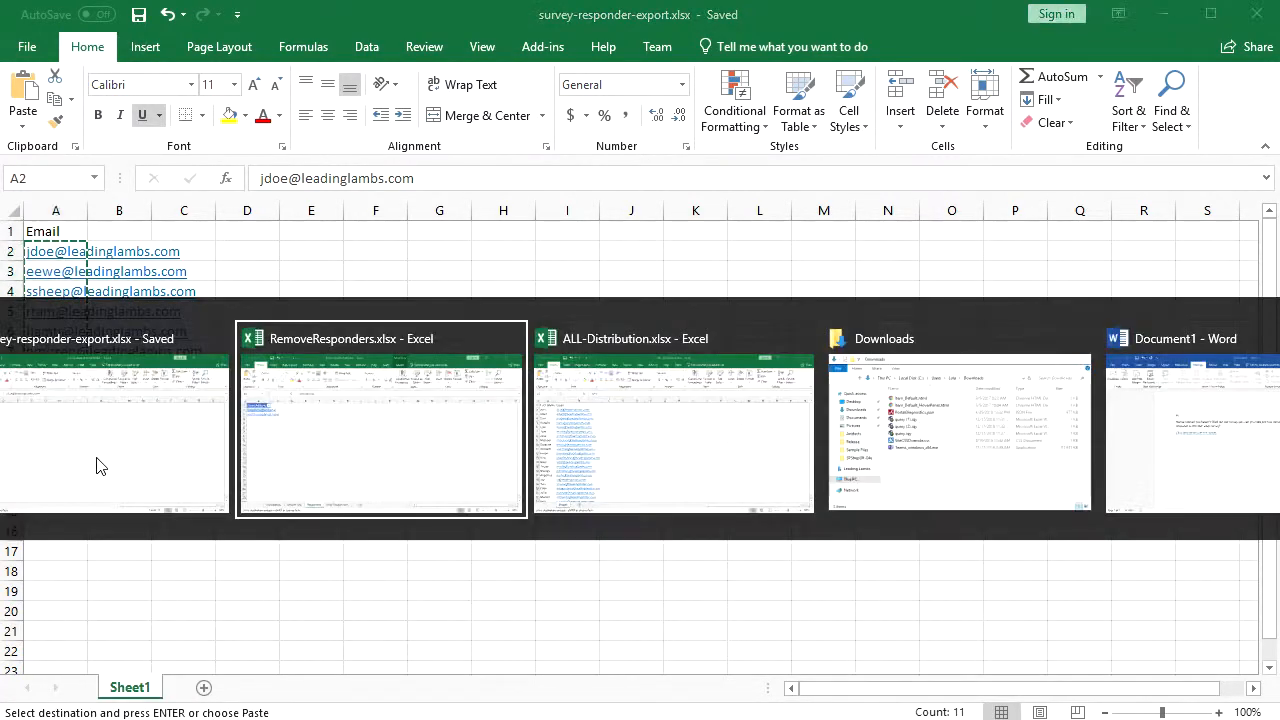
{"action": "left_click", "coordinate": [380, 420]}
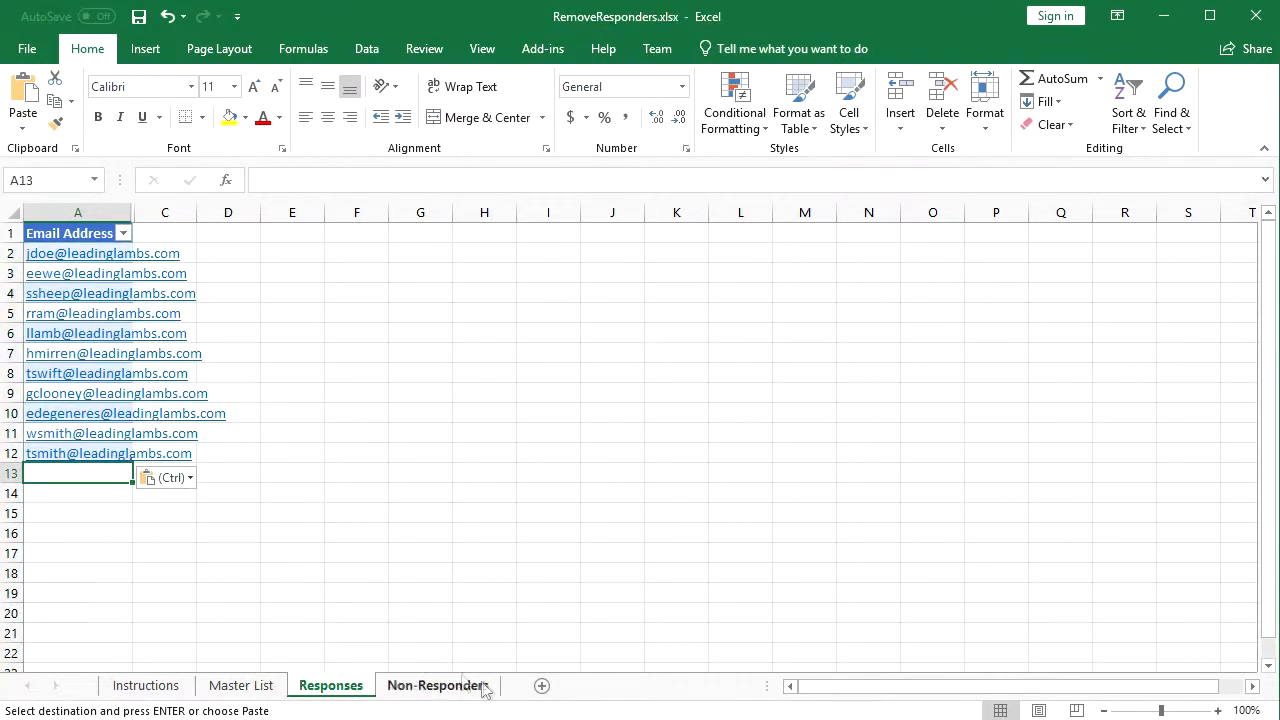
Refresh All on the Non-Responders sheet so it lists the unresponded contacts, Jane through Marlon.
{"action": "left_click", "coordinate": [436, 684]}
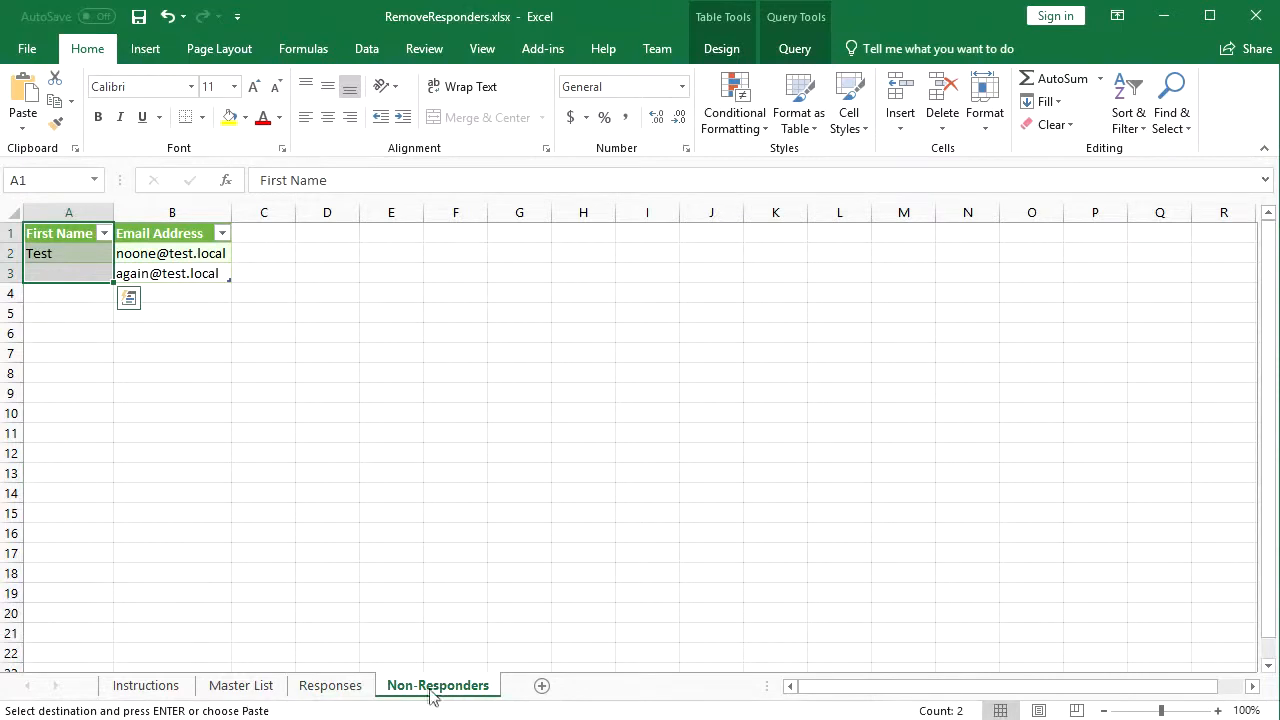
{"action": "left_click", "coordinate": [368, 48]}
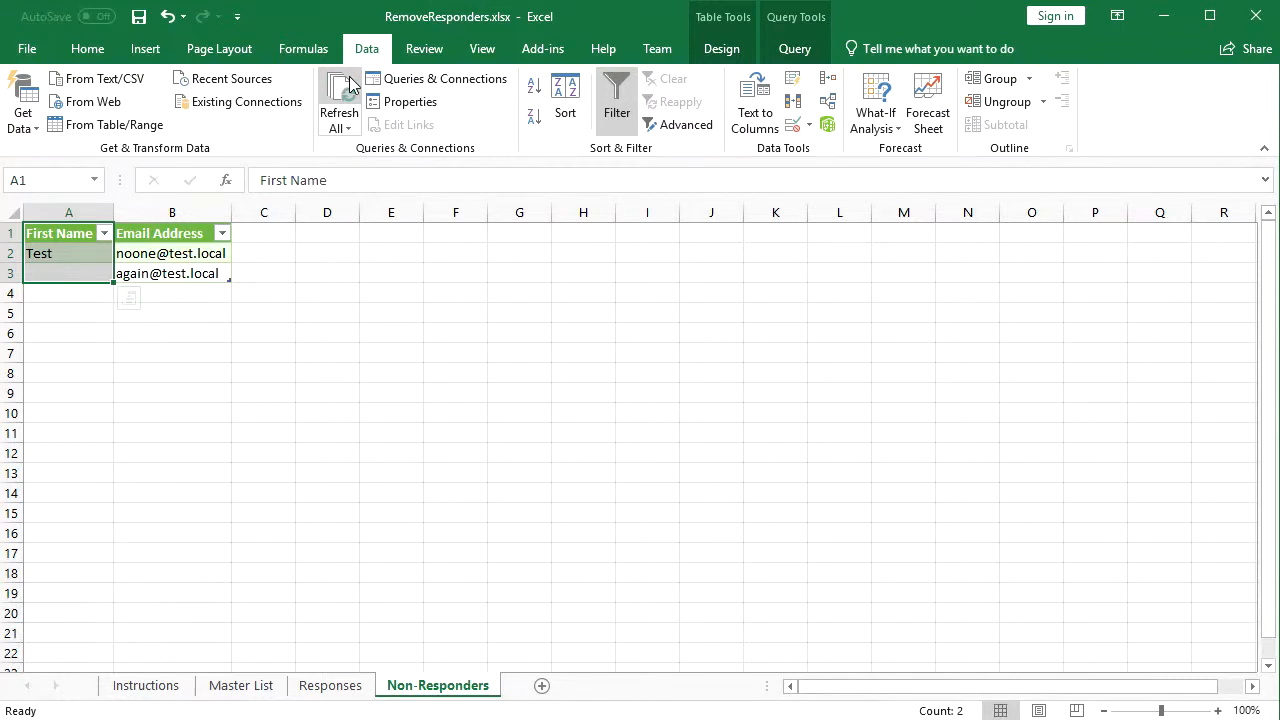
{"action": "left_click", "coordinate": [340, 100]}
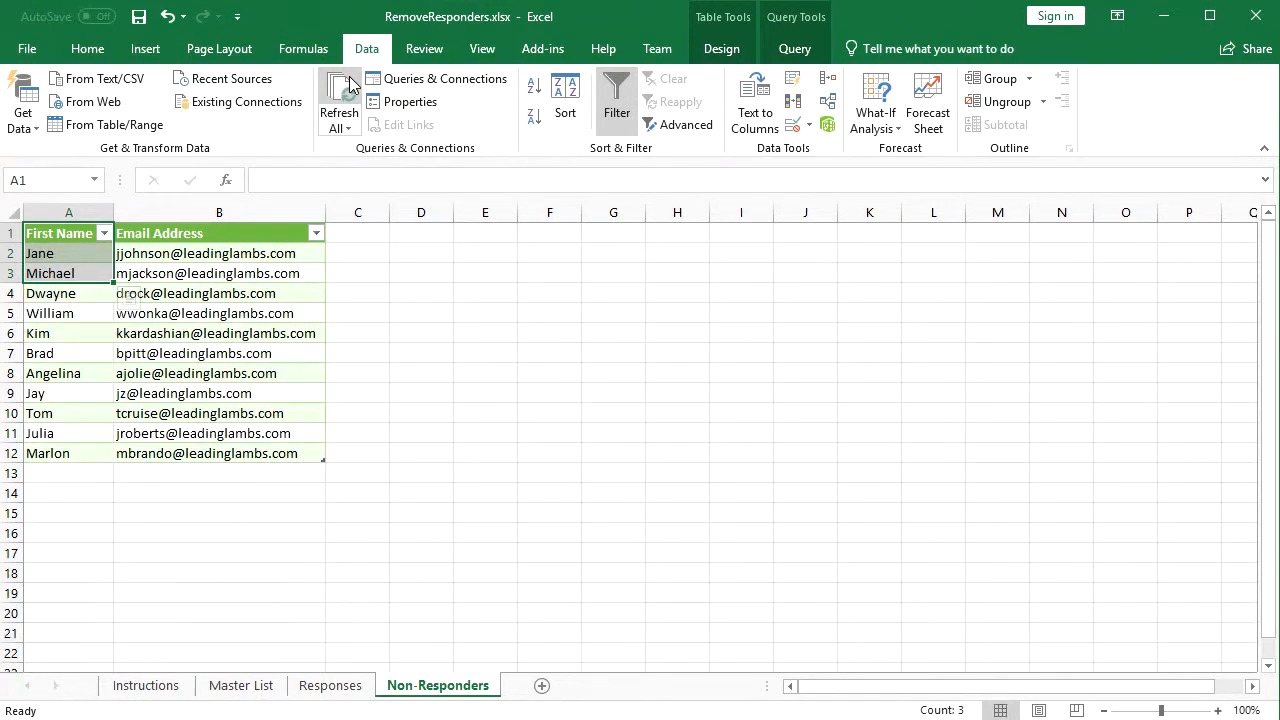
{"action": "left_click", "coordinate": [68, 232]}
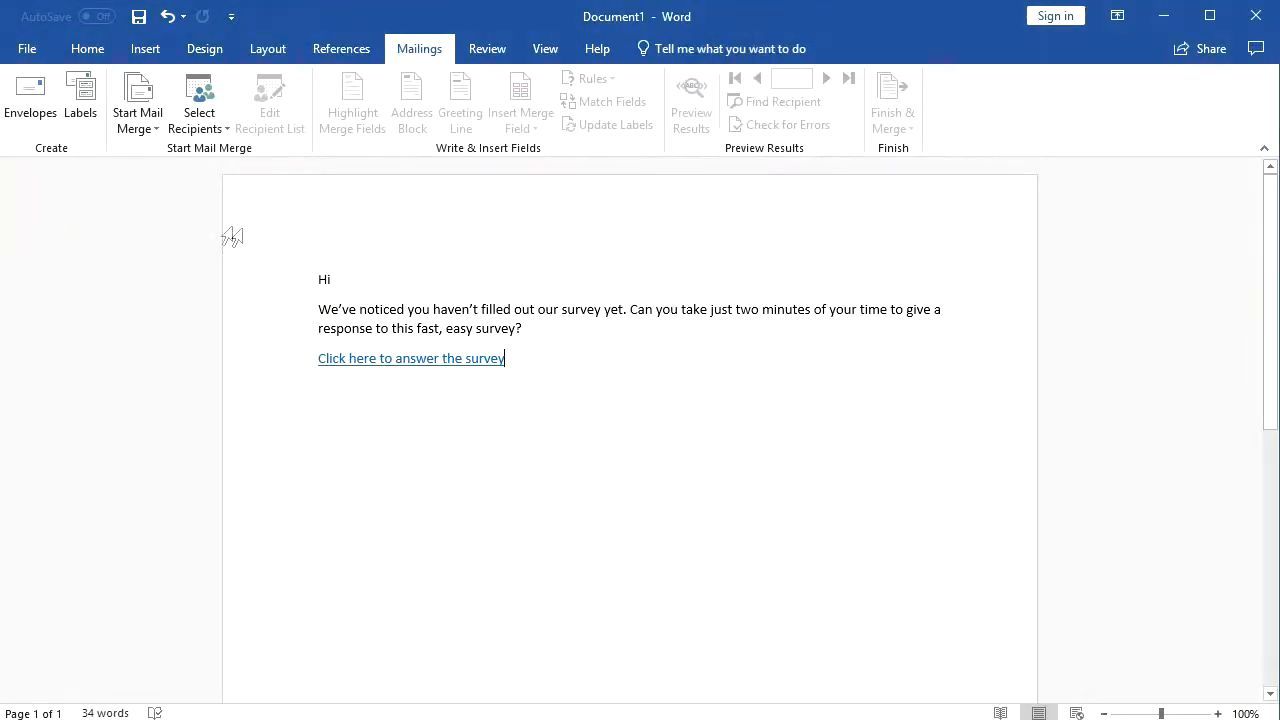
Use RemoveResponders.xlsx sheet Non-Responders$ as the existing recipient list for the reminder letter.
{"action": "left_click", "coordinate": [198, 100]}
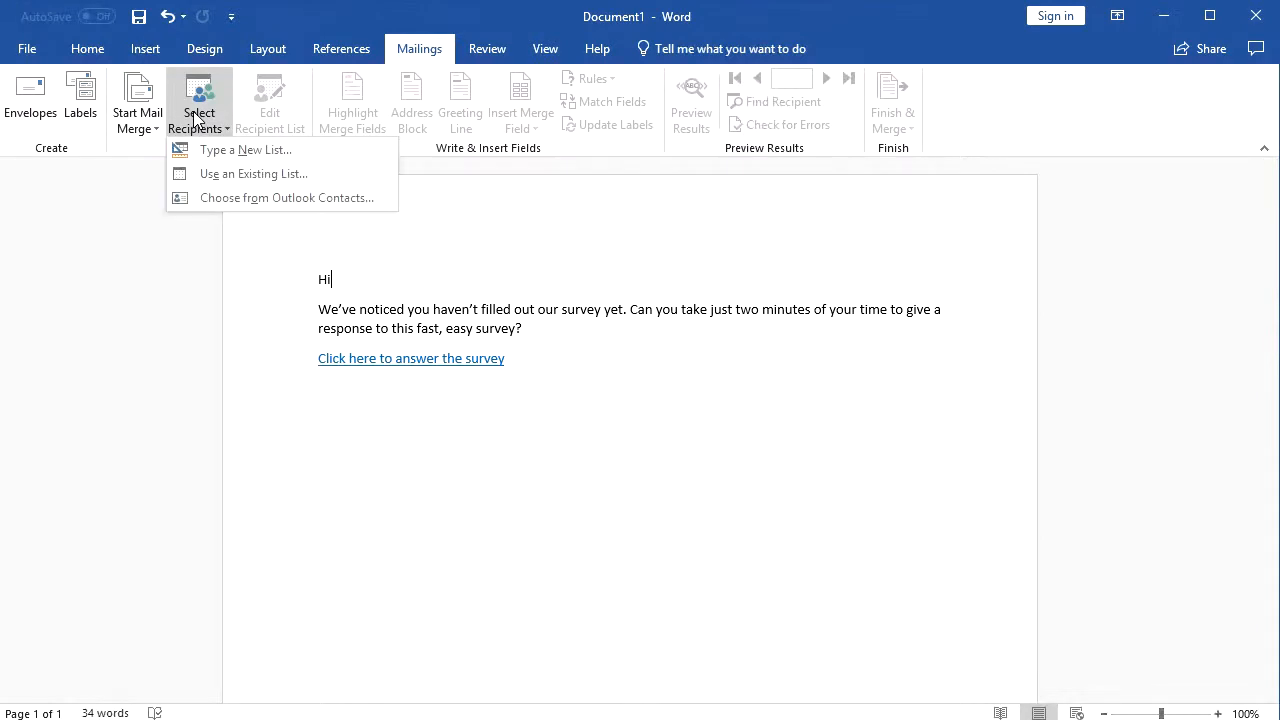
{"action": "left_click", "coordinate": [252, 172]}
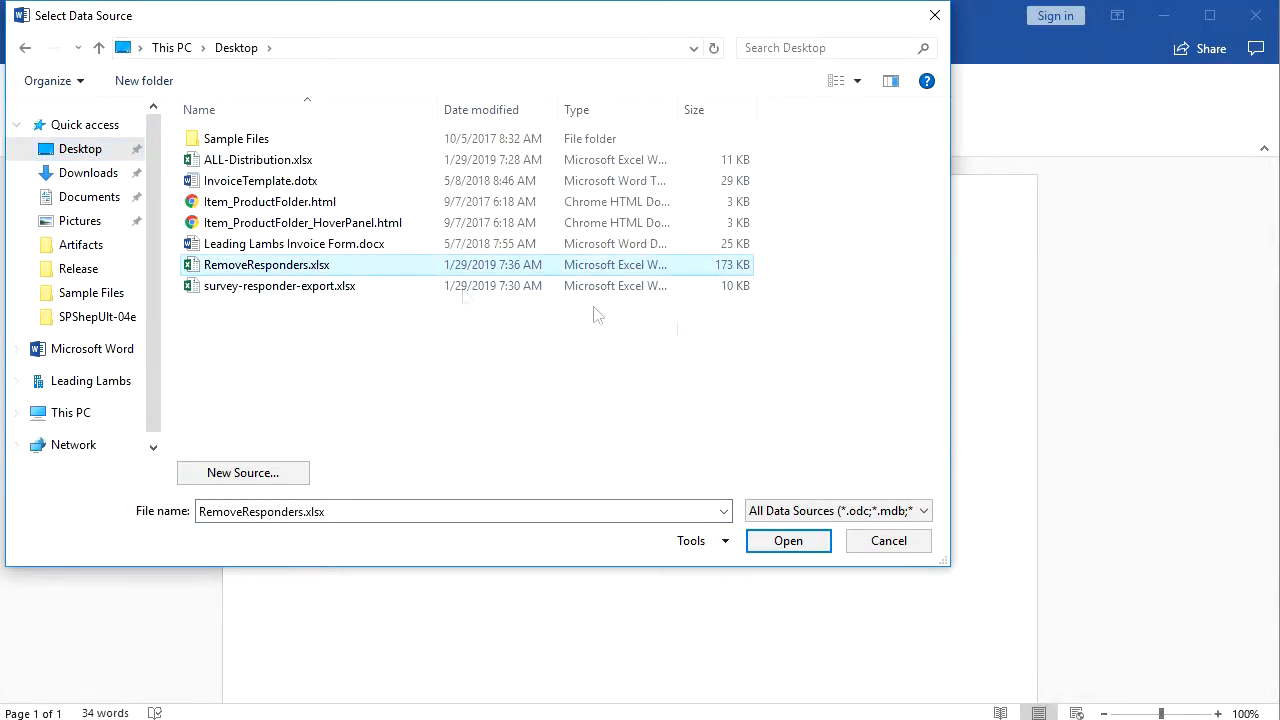
{"action": "left_click", "coordinate": [788, 540]}
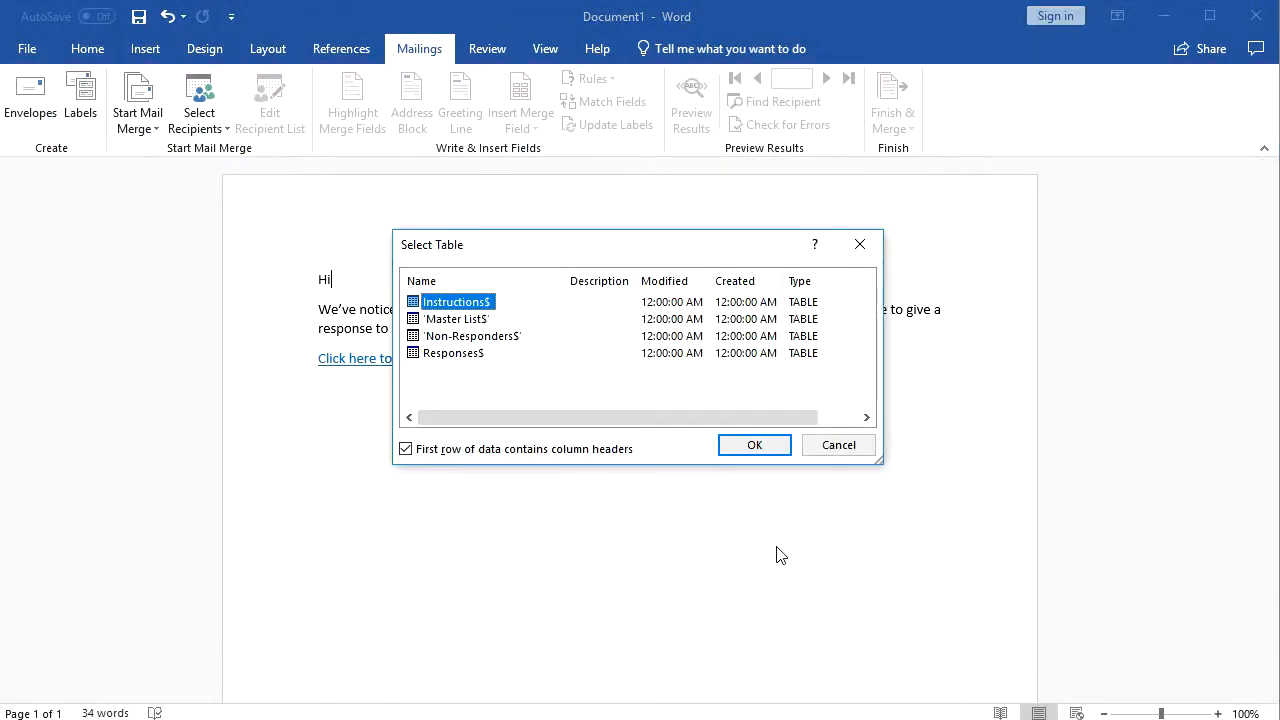
{"action": "left_click", "coordinate": [472, 336]}
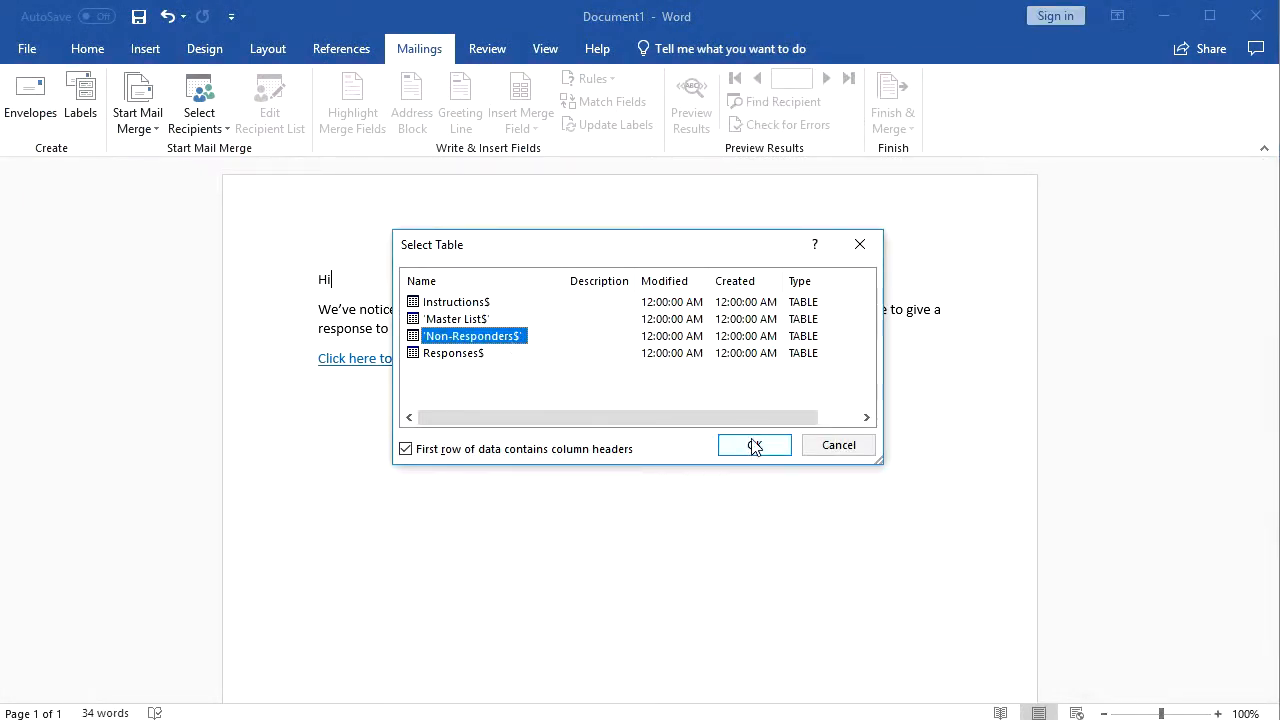
{"action": "left_click", "coordinate": [754, 444]}
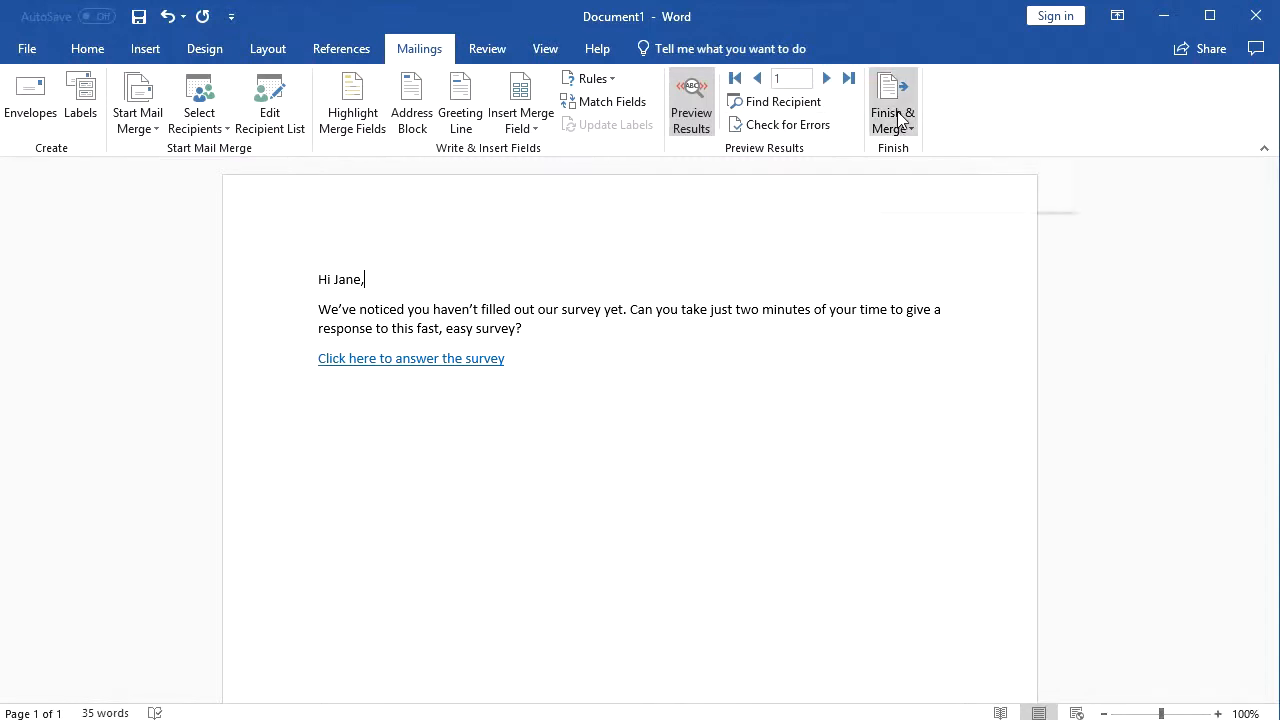
Send the merge as e-mail to all records with subject 'There's still time to answer the survey!'.
{"action": "left_click", "coordinate": [892, 104]}
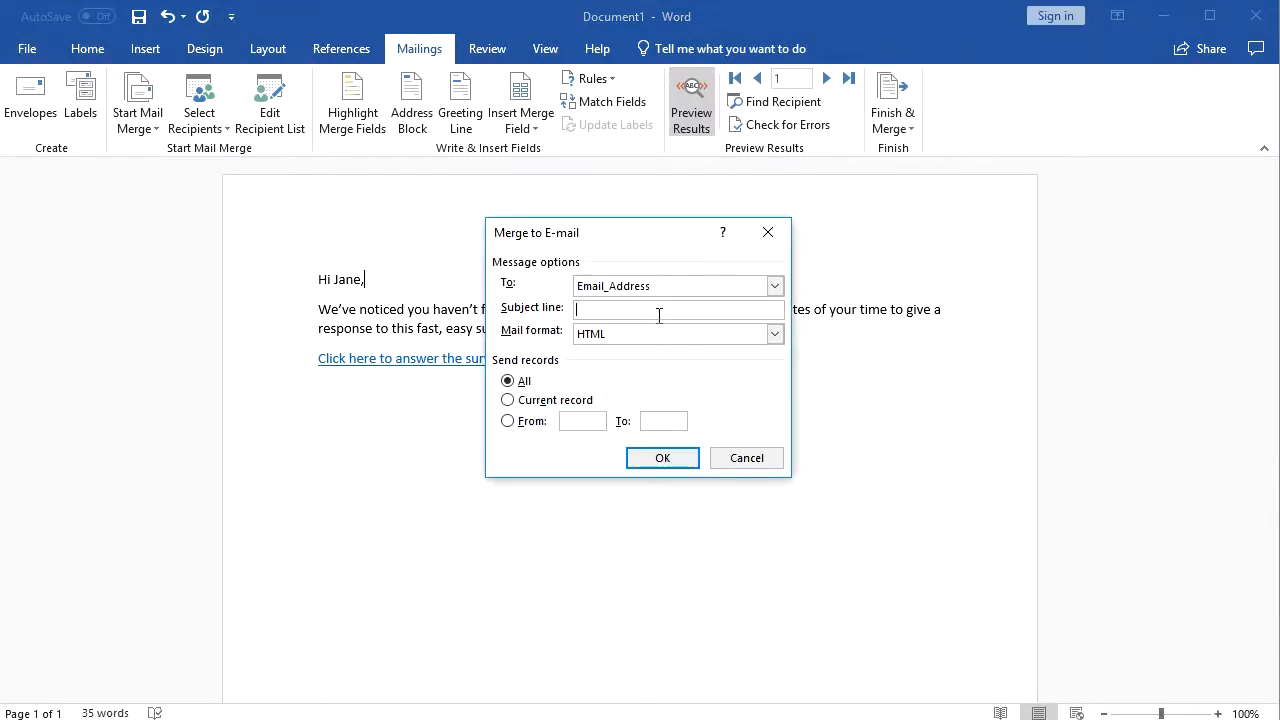
{"action": "type", "text": "There's still time to a"}
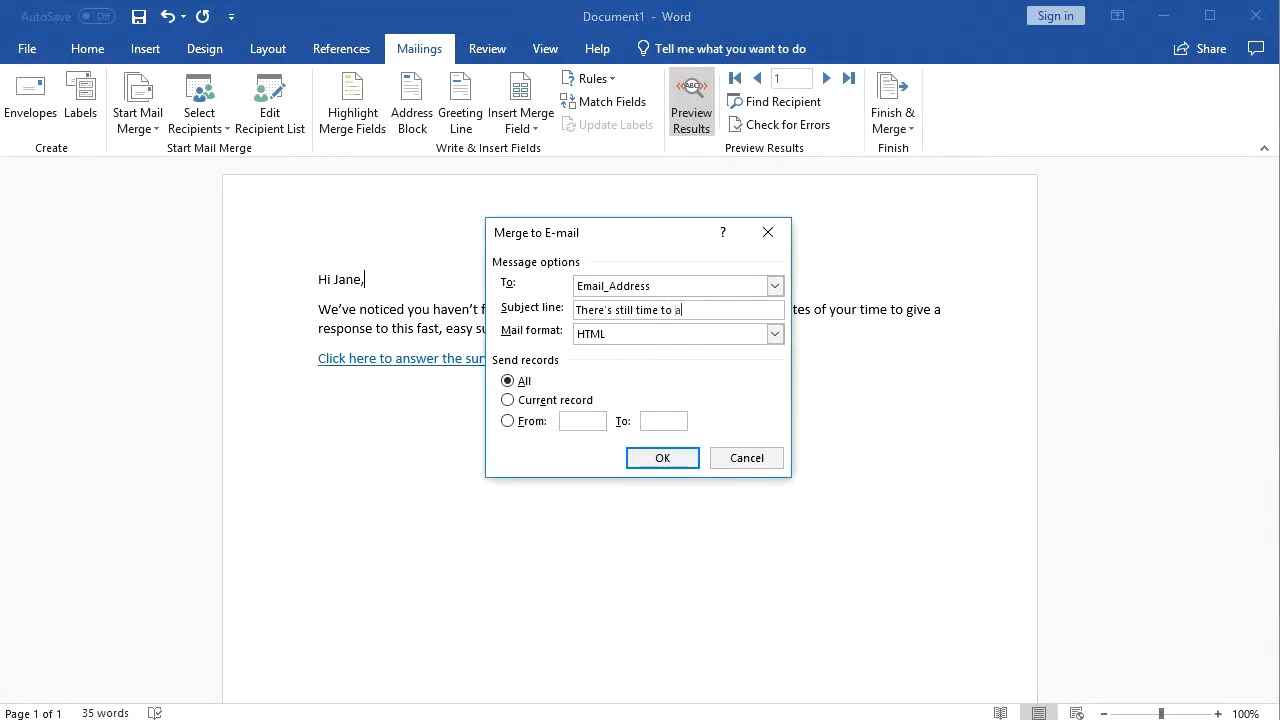
{"action": "type", "text": "nswer the survey!"}
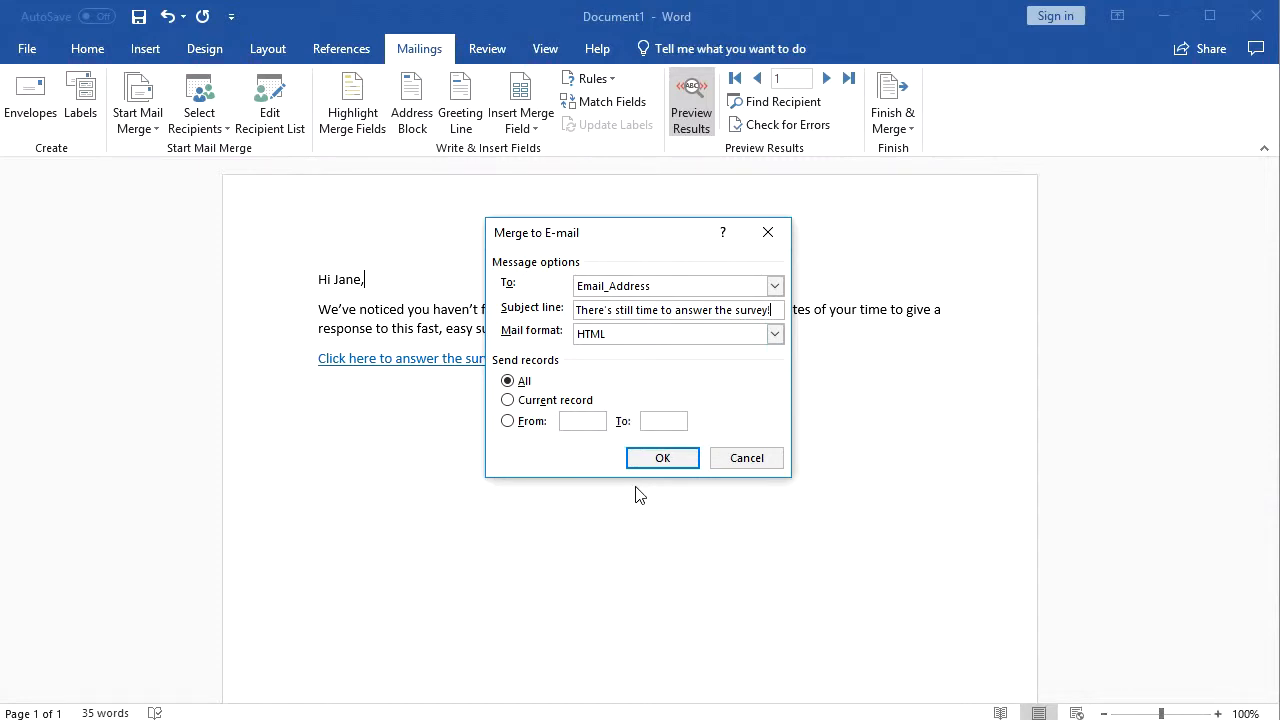
{"action": "left_click", "coordinate": [662, 456]}
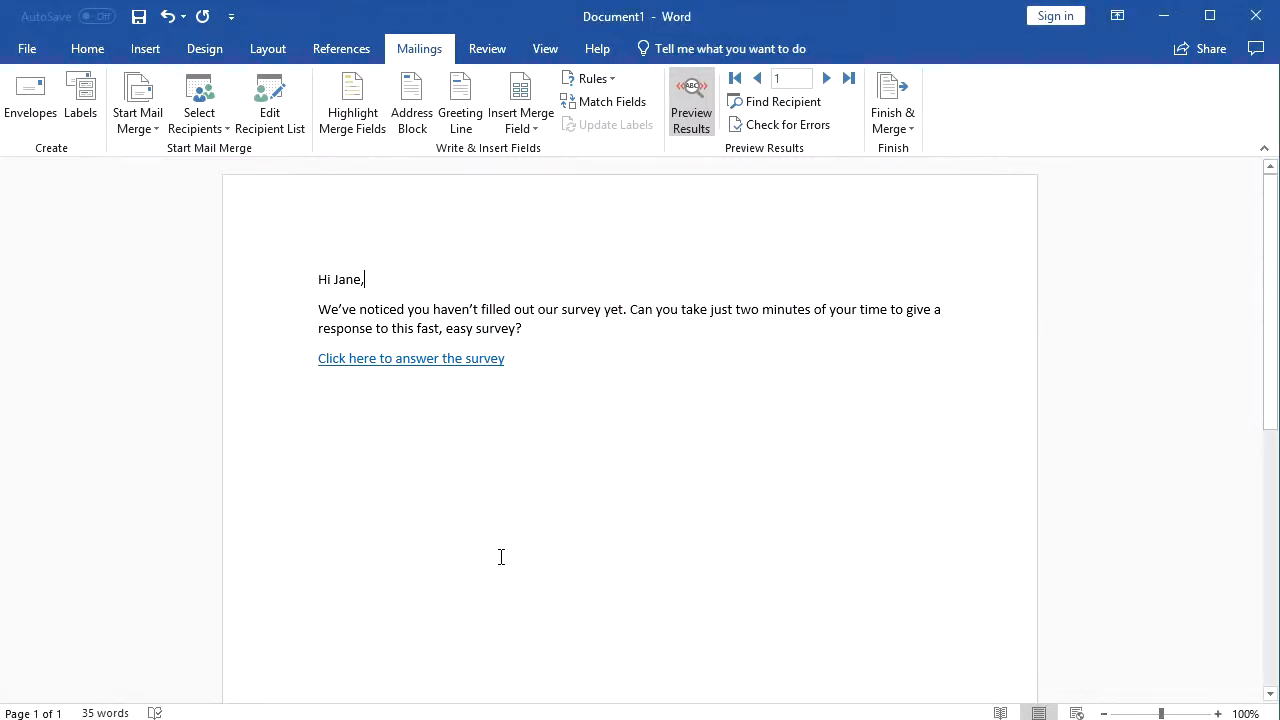